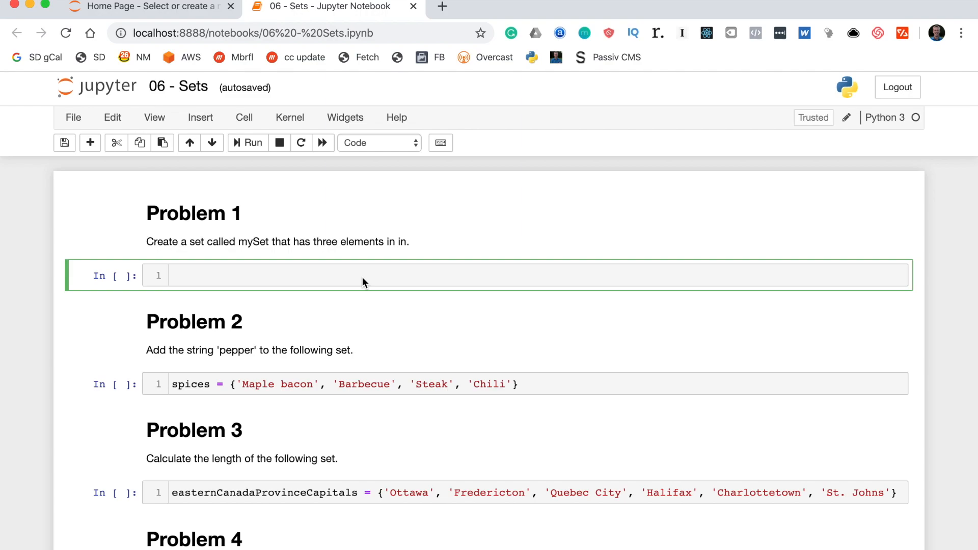
Define mySet = {1, 2 ,3} and evaluate type(mySet), returning set.
type("mySet")
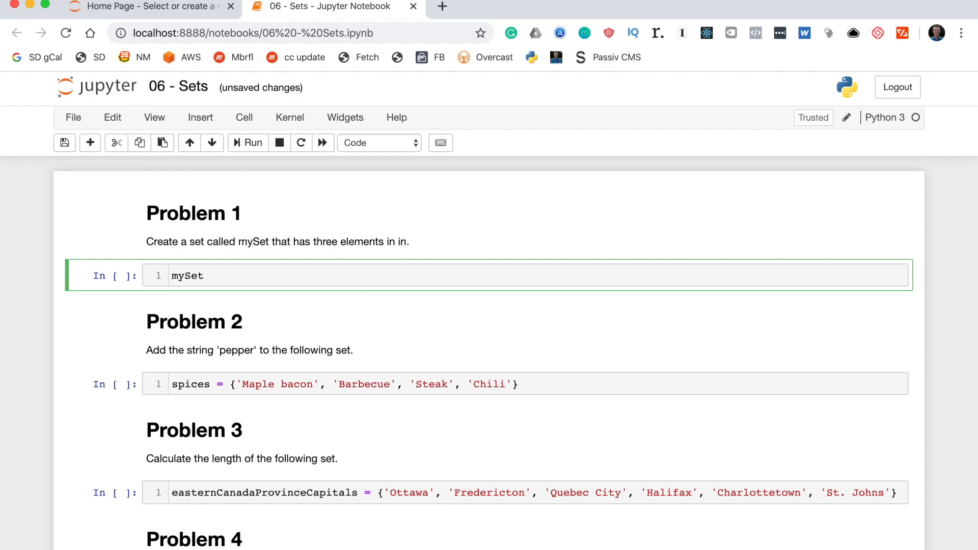
type("=")
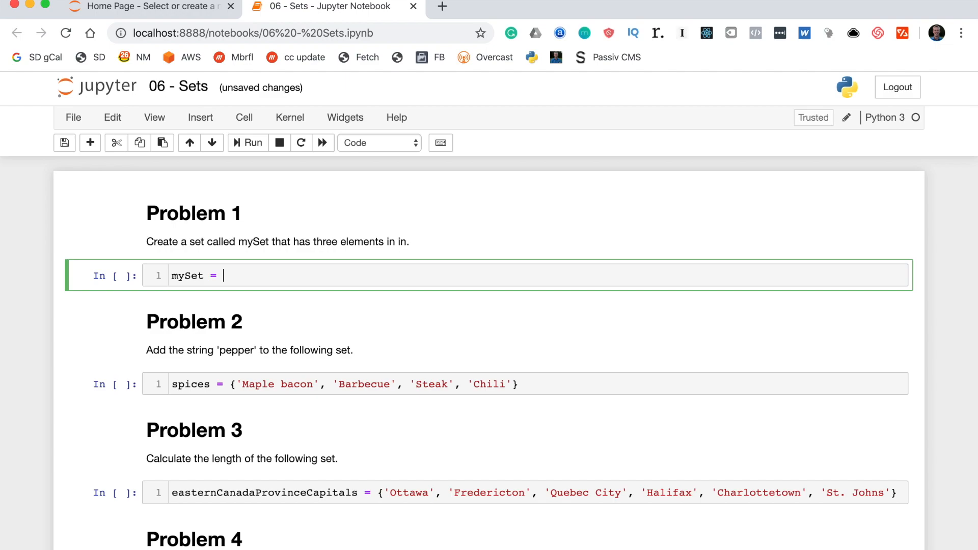
type("{}")
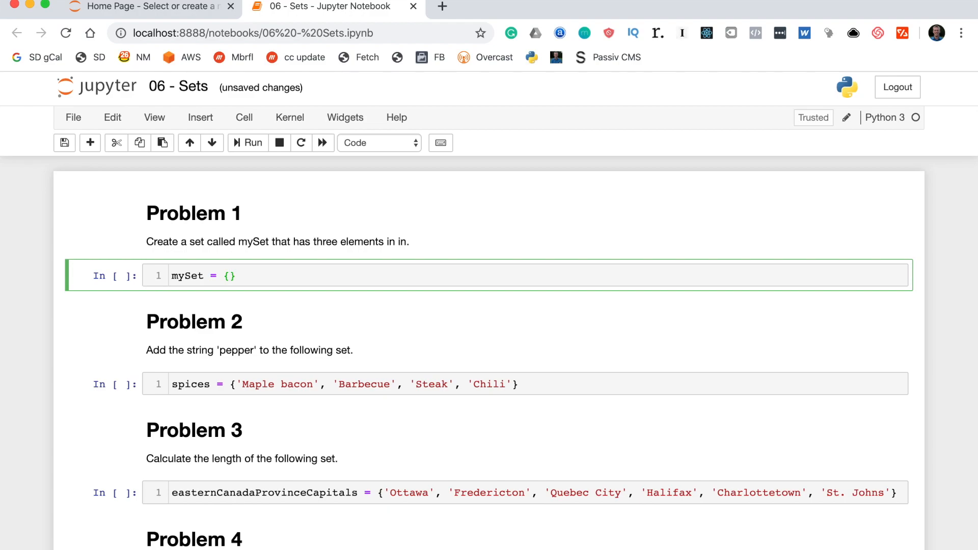
type("1, 2 ,3")
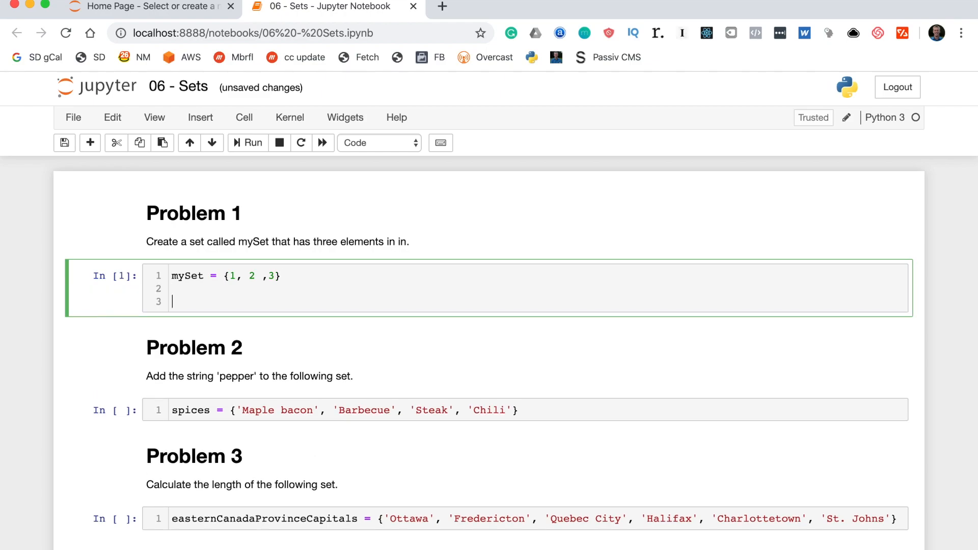
type("type(mySet")
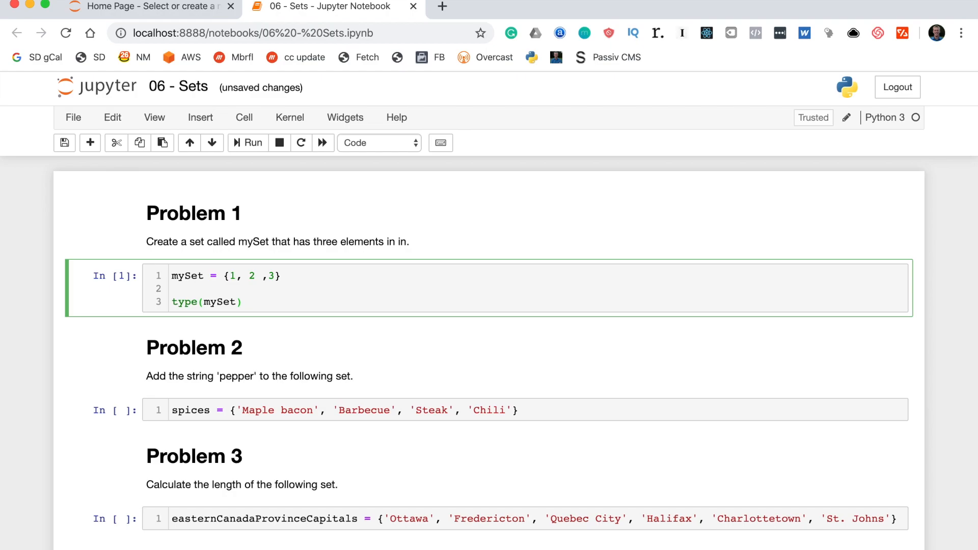
left_click(248, 143)
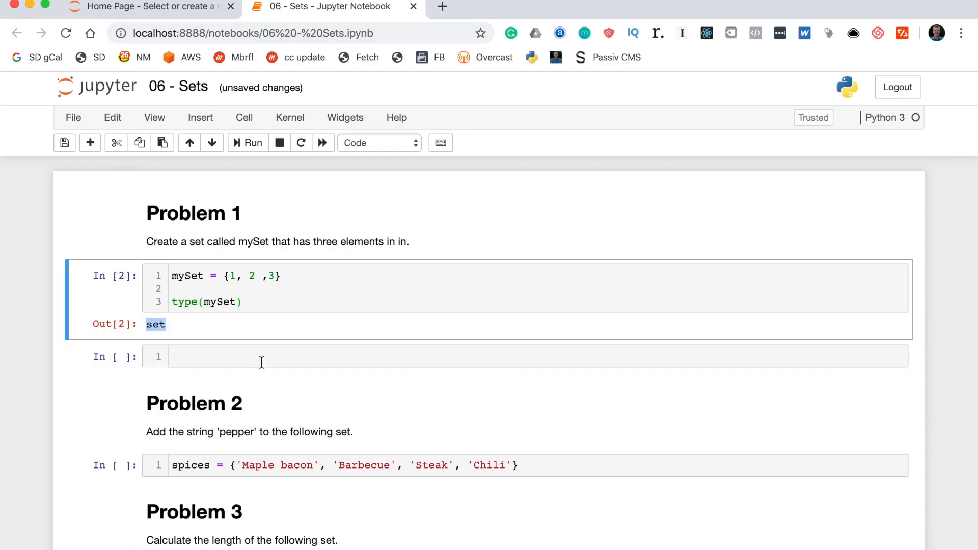
scroll("down", 3)
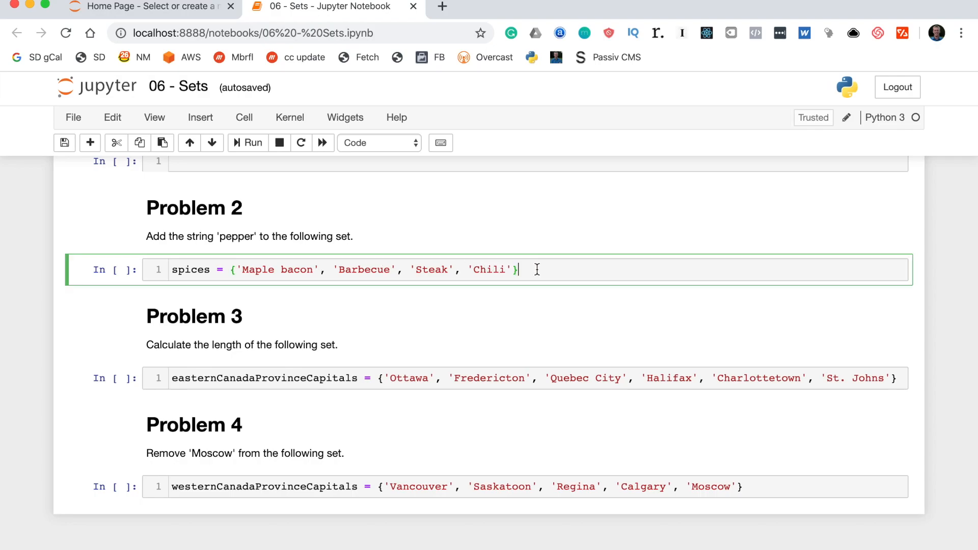
Run spices.add('pepper') and print(spices), highlighting pepper in the output.
type("spices.add(")
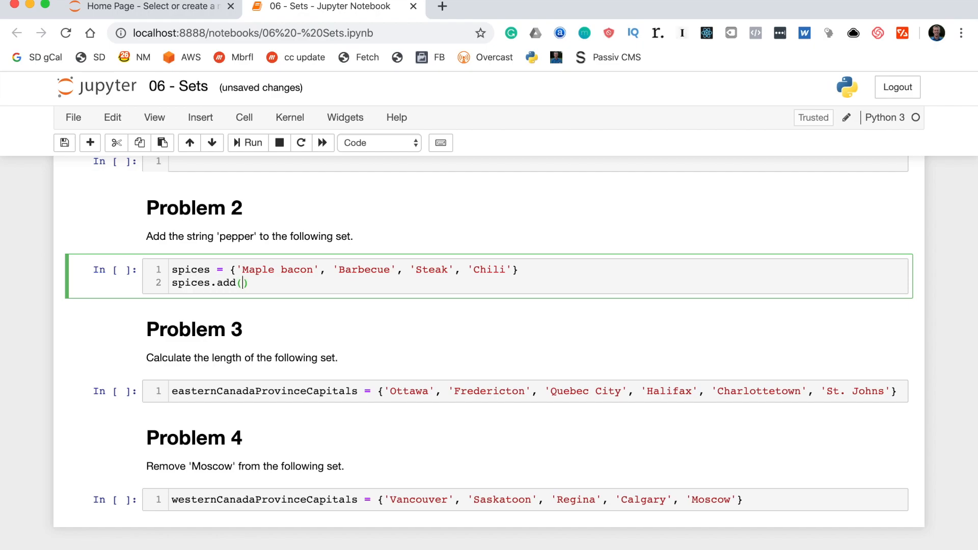
type("'")
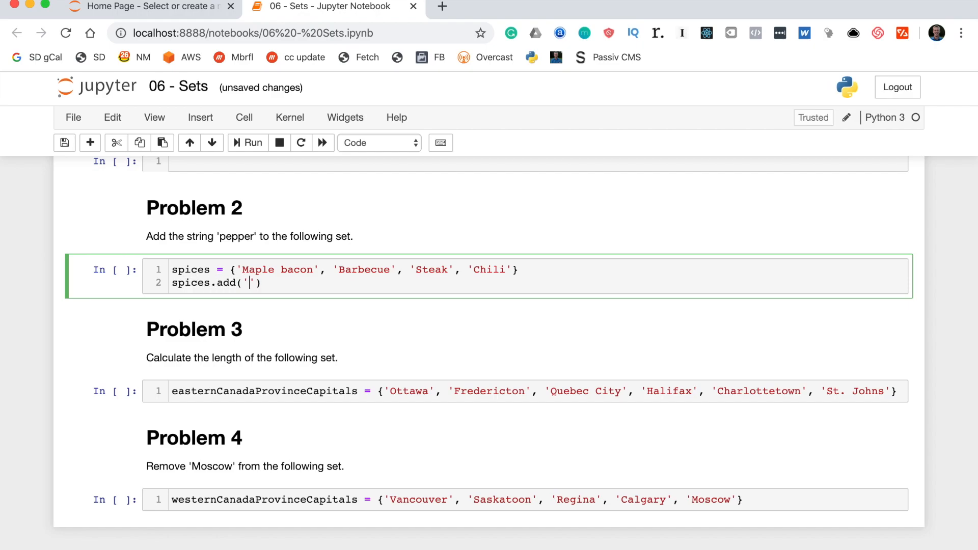
type("pepper")
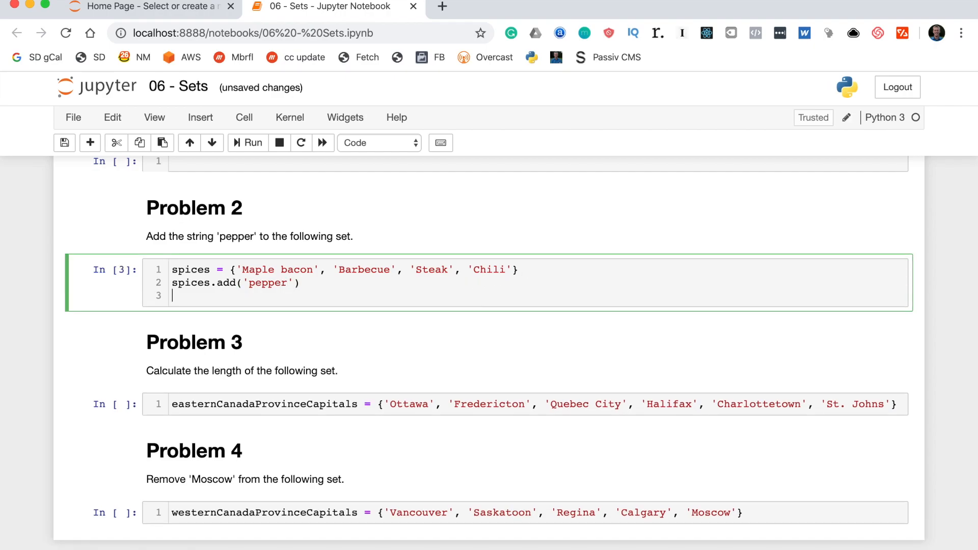
type("print(spices")
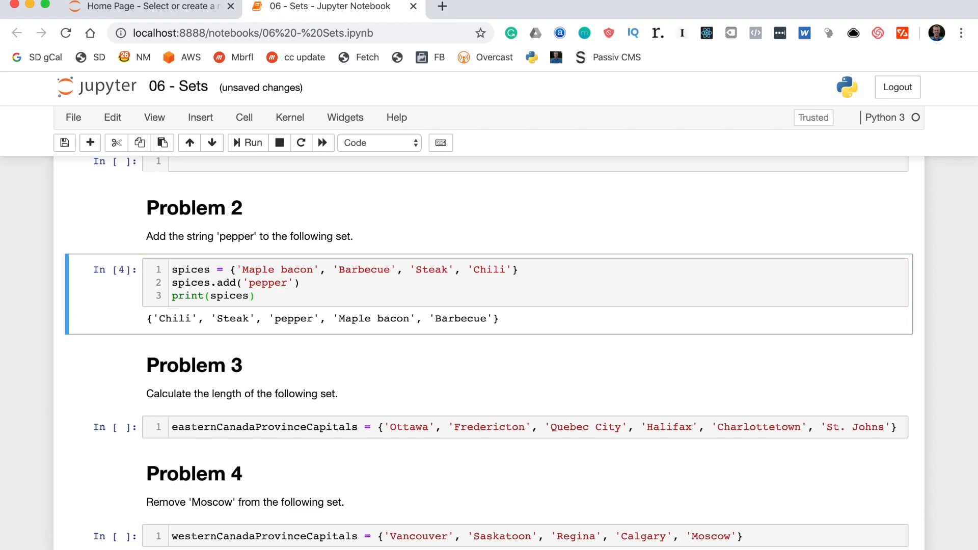
double_click(293, 319)
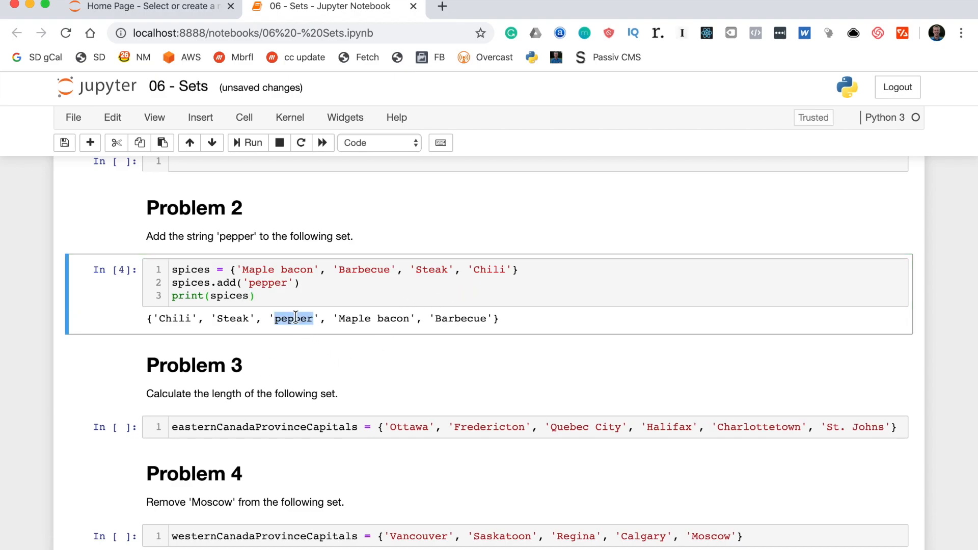
scroll("down", 3)
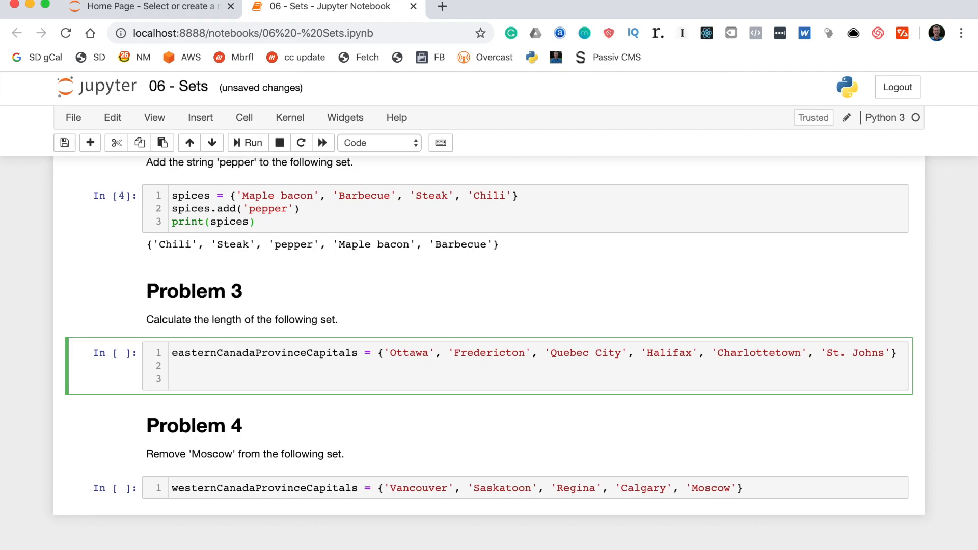
Evaluate len(easternCanadaProvinceCapitals), which returns 6.
type("len()")
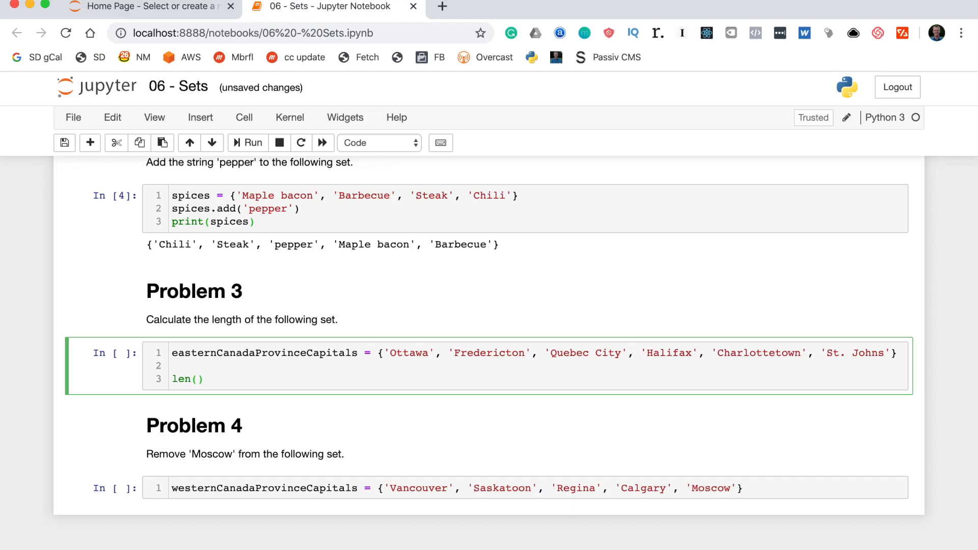
type("easte")
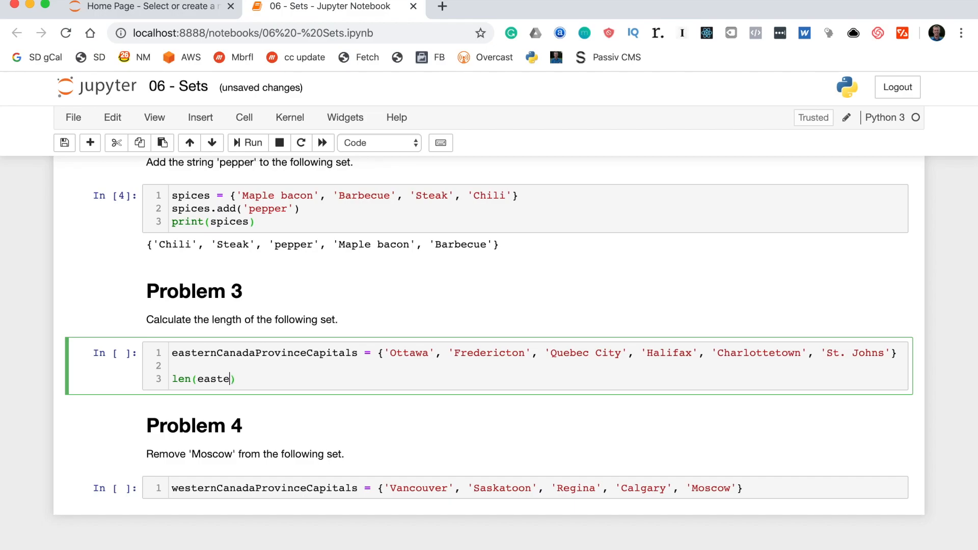
type("rnCanadaPr")
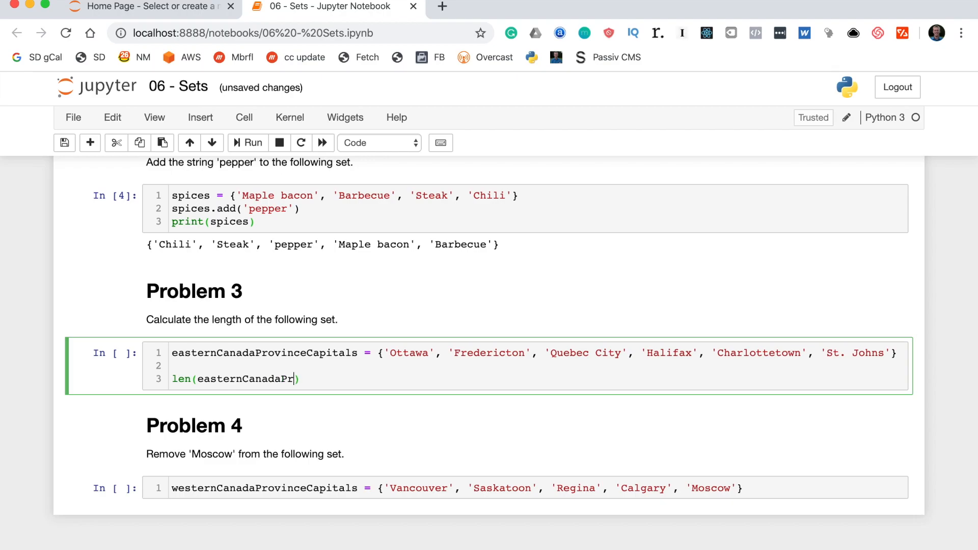
type("ovinceCapitals")
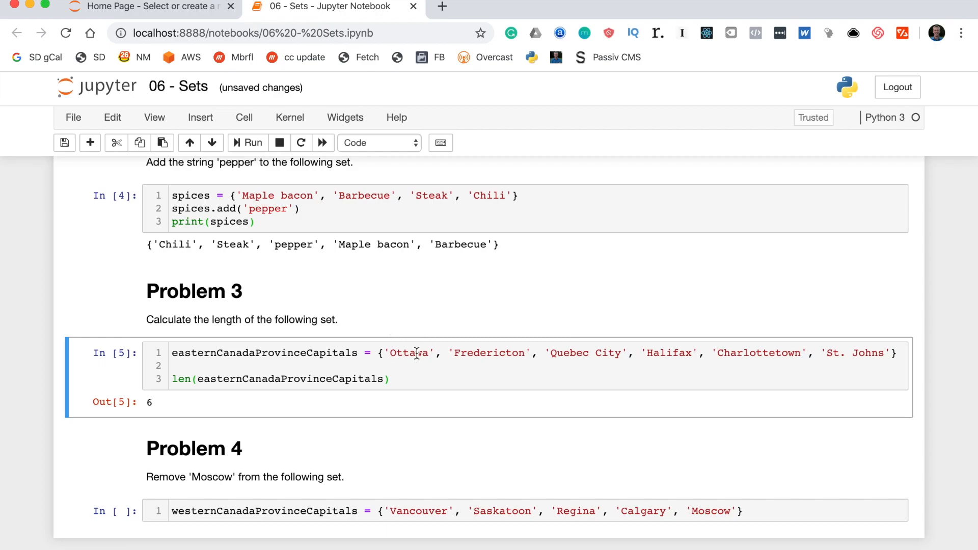
left_click(499, 354)
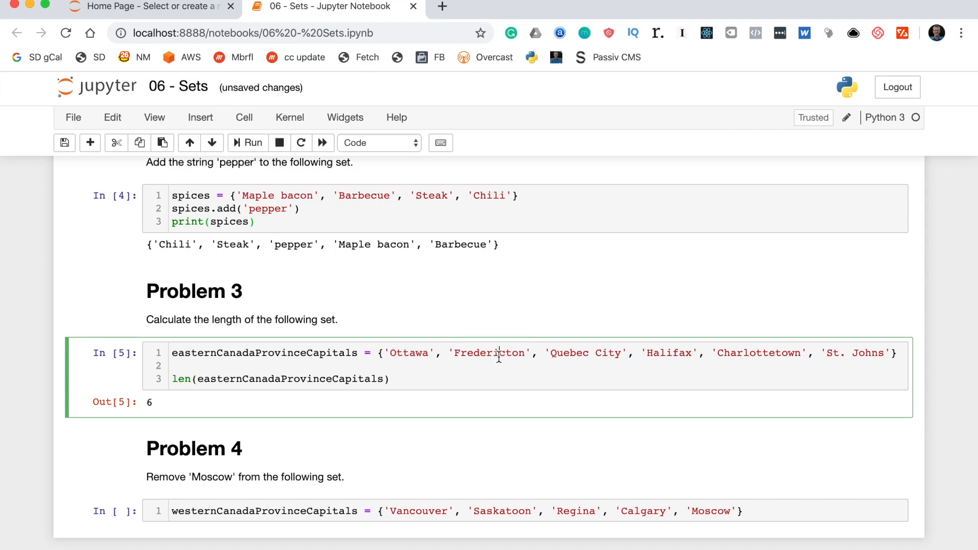
double_click(567, 353)
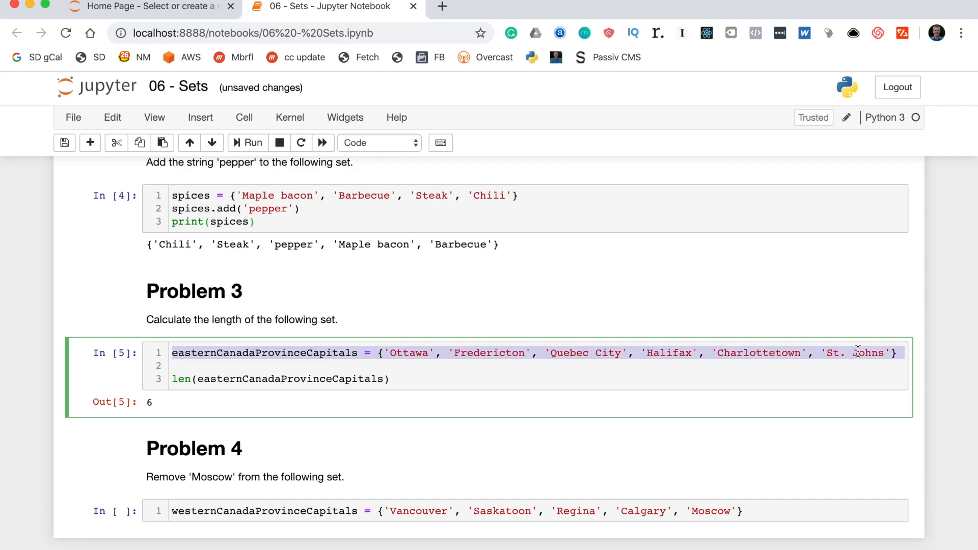
scroll("down", 3)
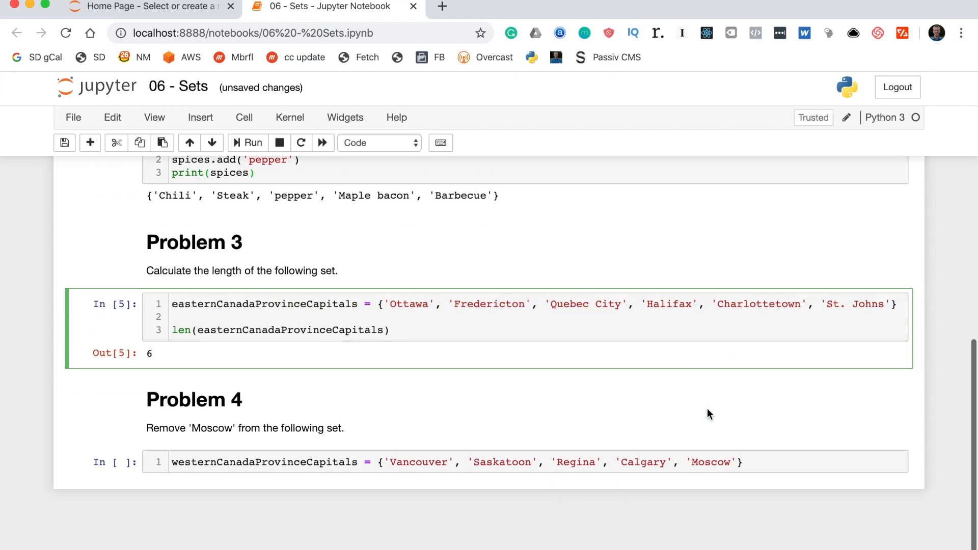
mouse_move(345, 448)
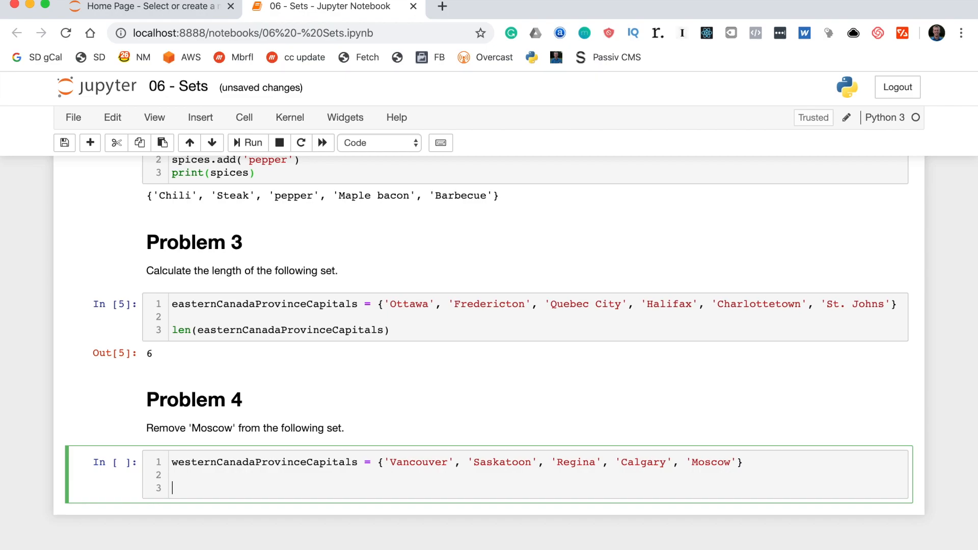
Write westernCanadaProvinceCapitals.discard('Moscow') to remove Moscow from the set.
type(".discard")
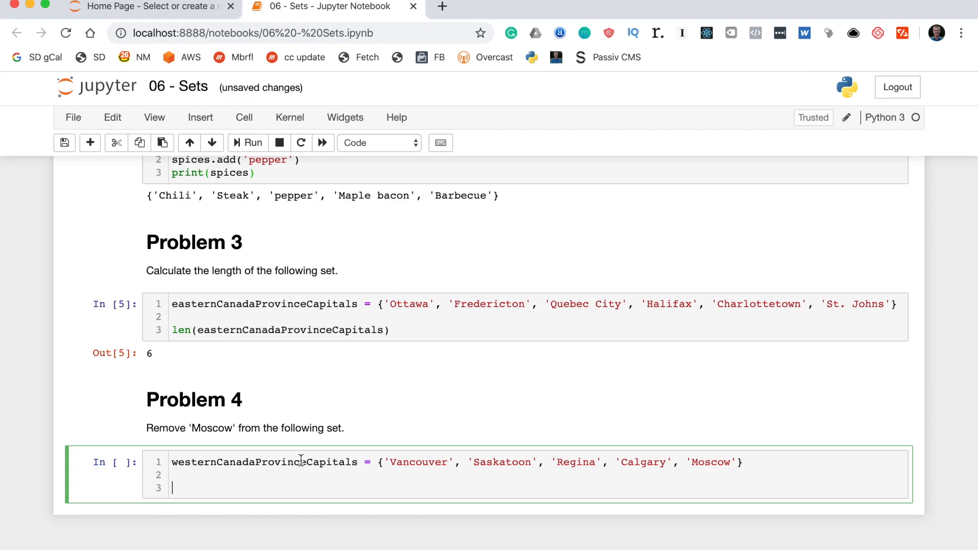
double_click(264, 463)
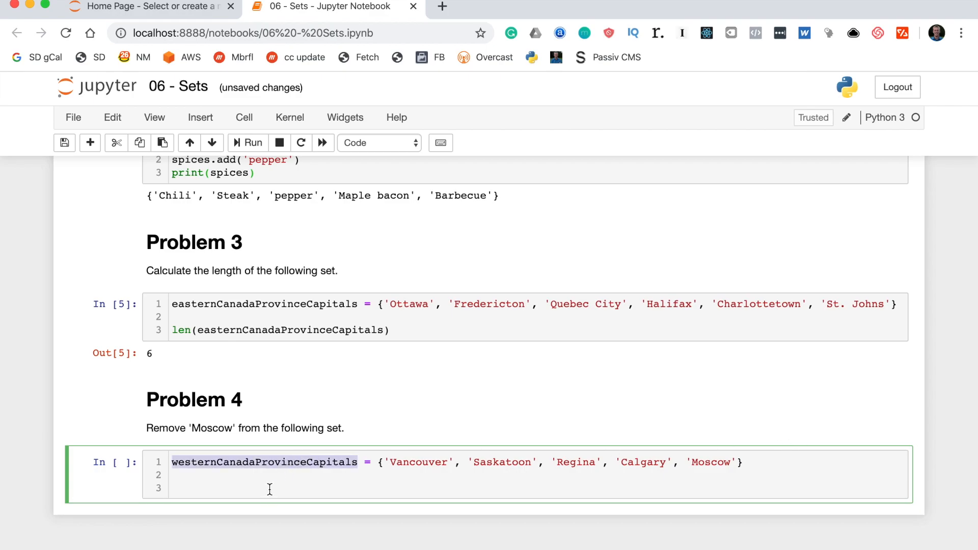
type("westernCanadaProvinceCapitals")
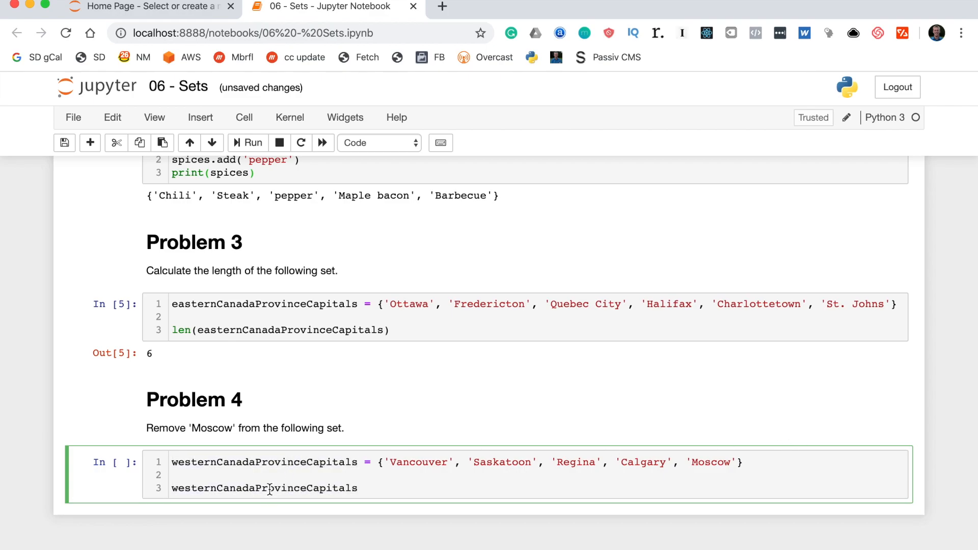
type(".")
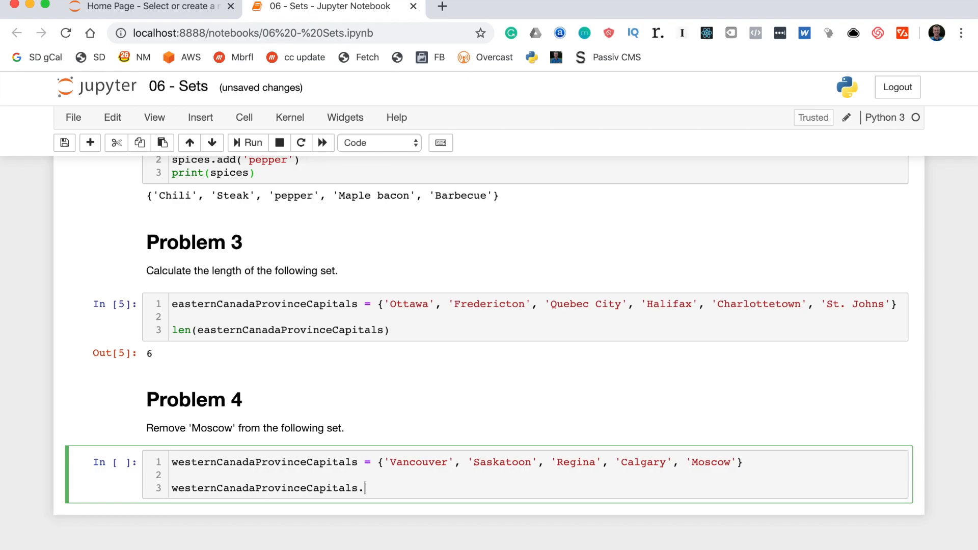
type("disca")
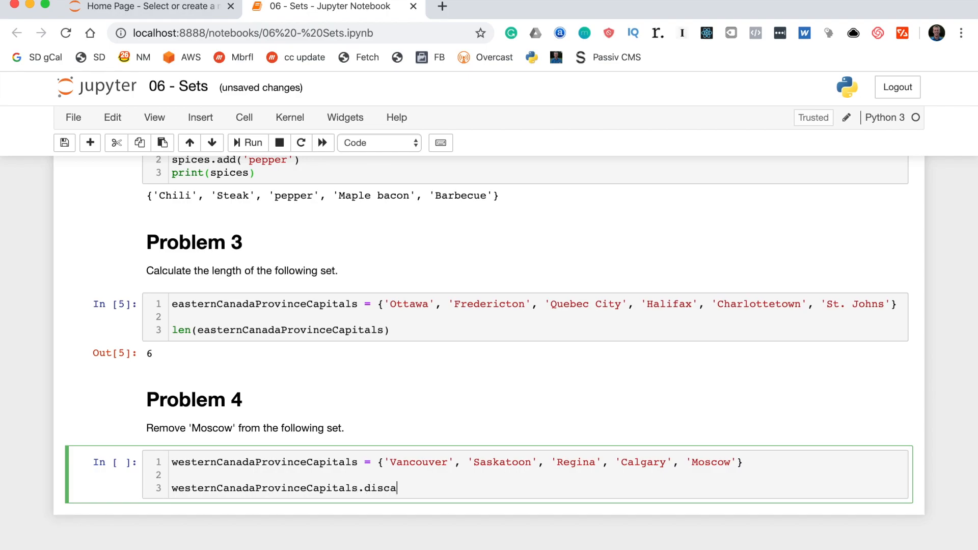
type("rd(")
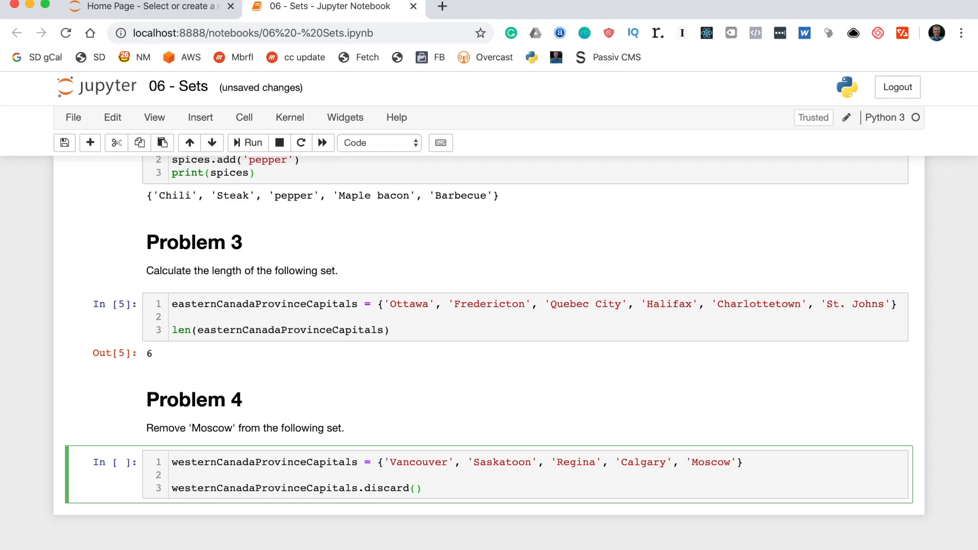
type("'Moscow'")
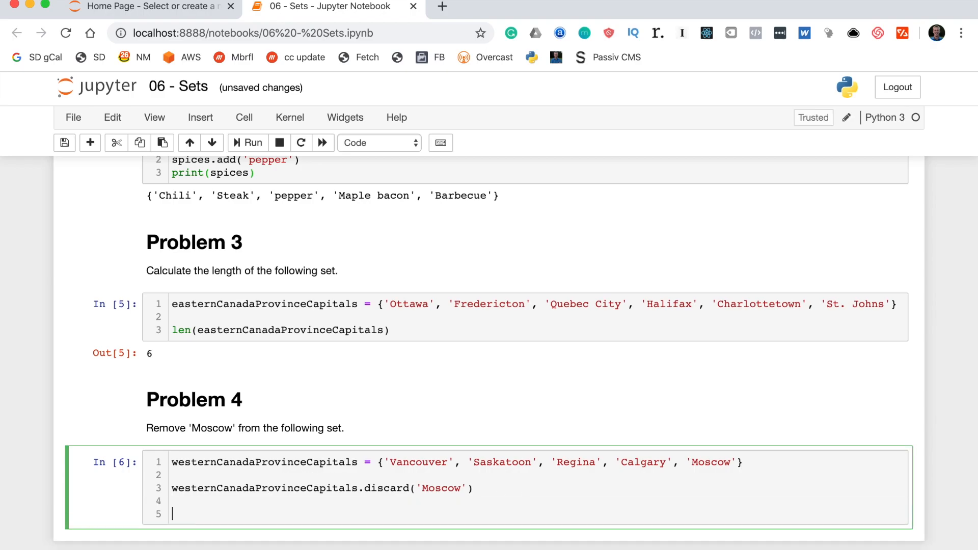
Print westernCanadaProvinceCapitals, showing Vancouver, Saskatoon, Regina and Calgary.
type("print()")
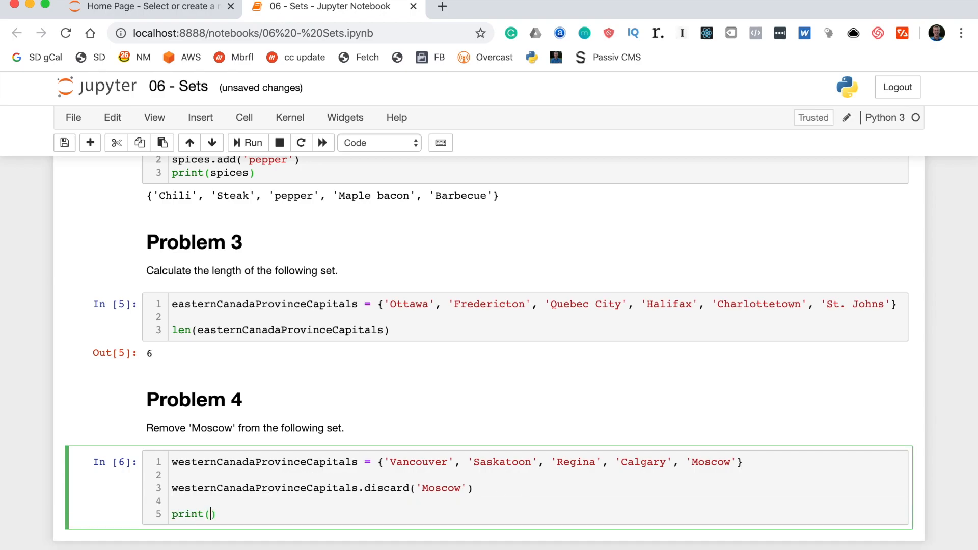
type("westernCanadaProvinceCapitals")
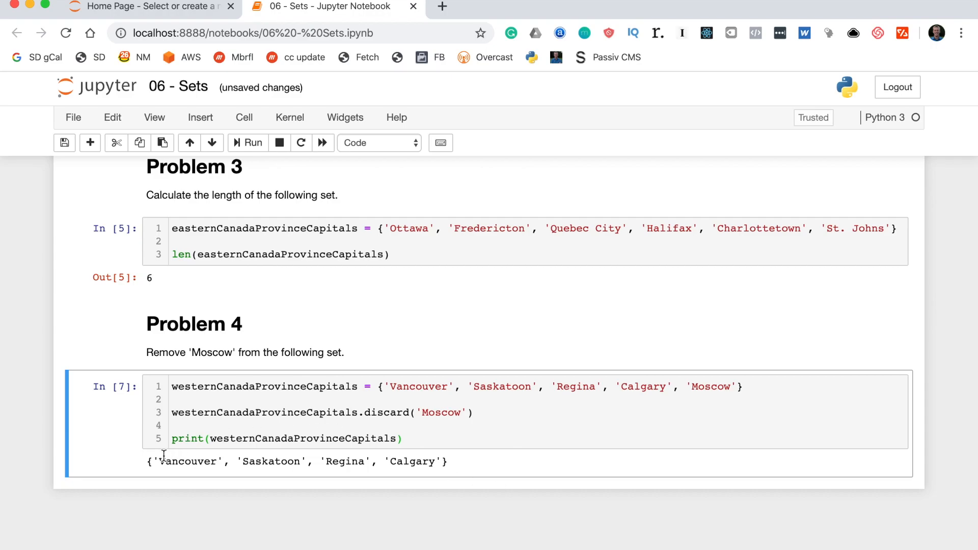
left_click_drag(153, 460, 448, 460)
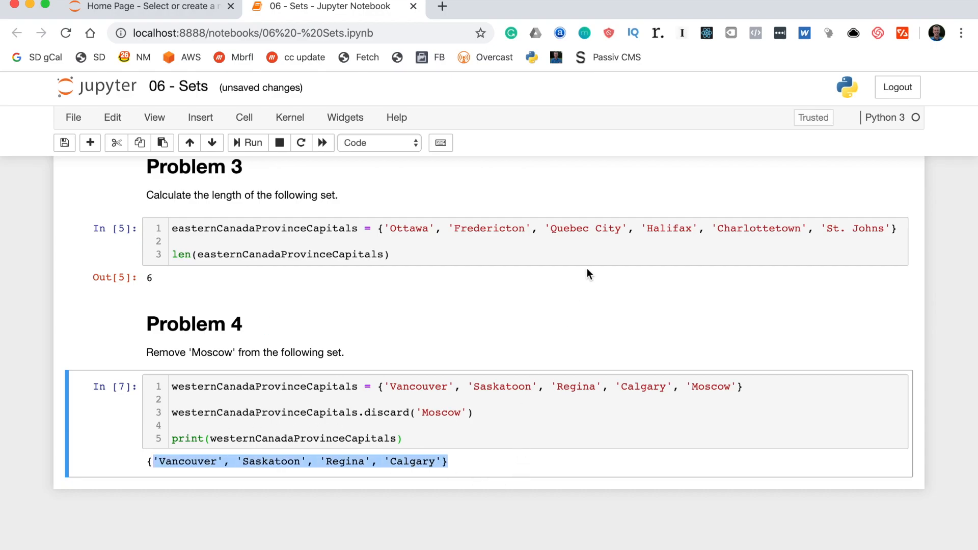
left_click(596, 241)
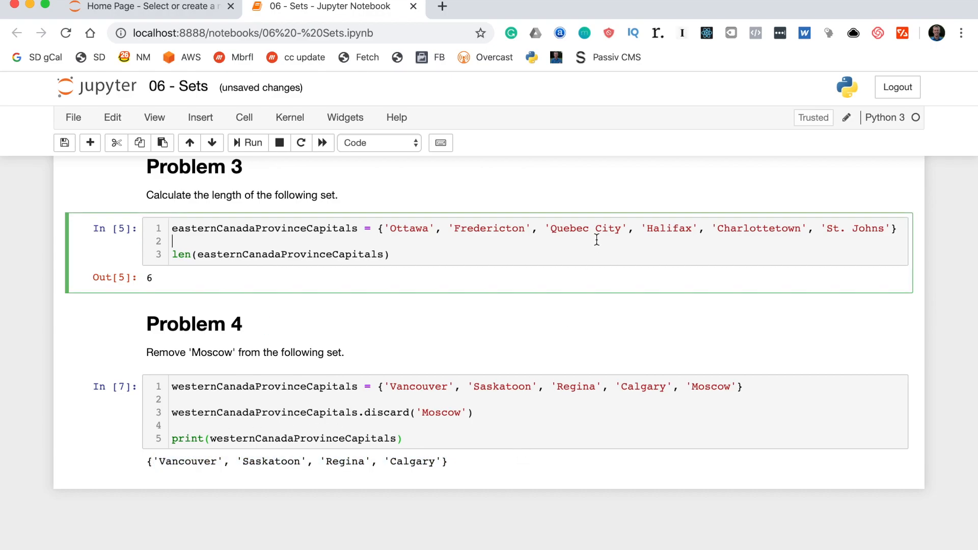